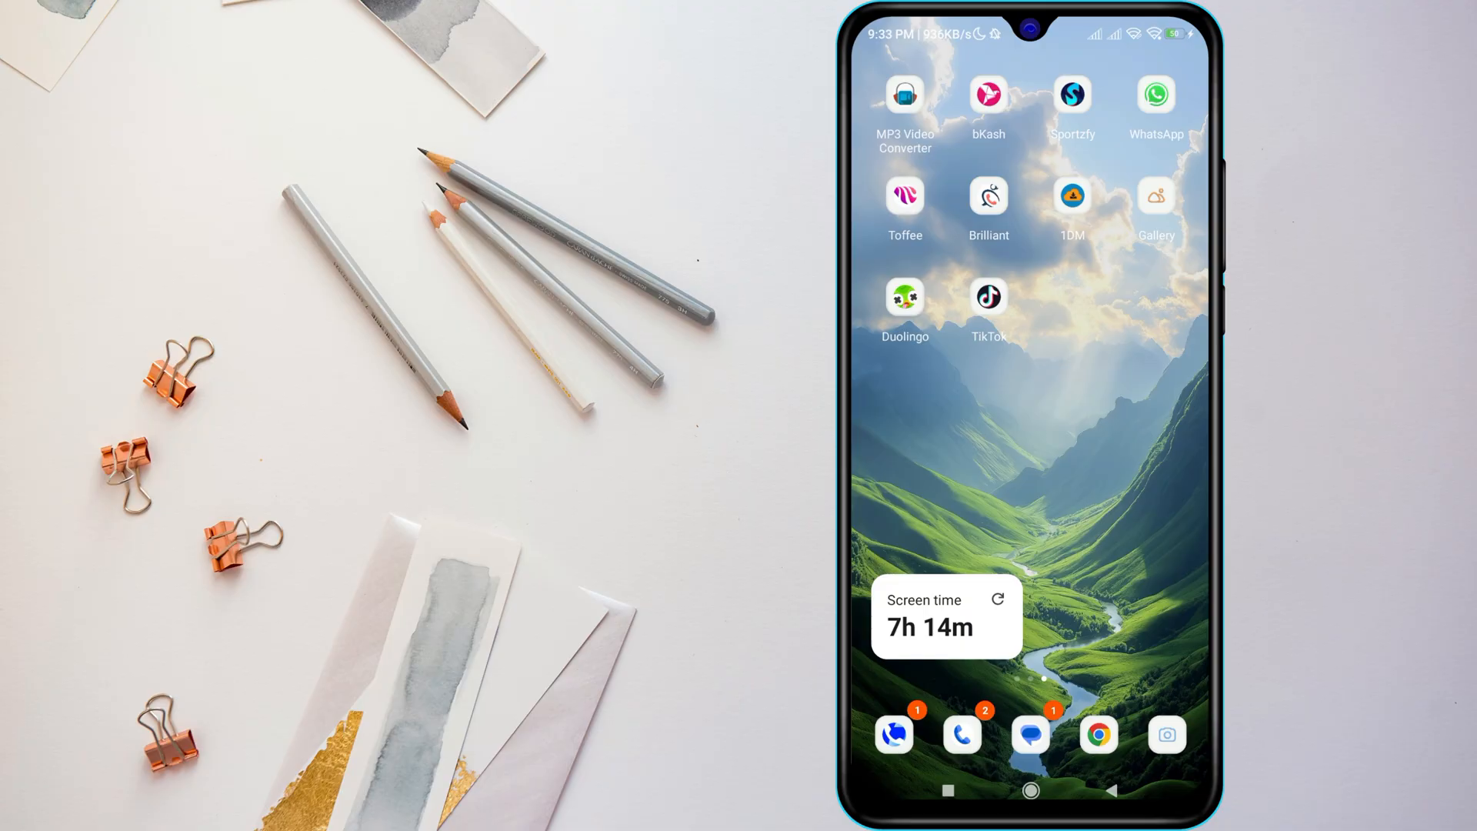
# Pull down the quick settings shade showing mobile data, Wi-Fi, Bluetooth and torch toggles.
pyautogui.hscroll(-3)
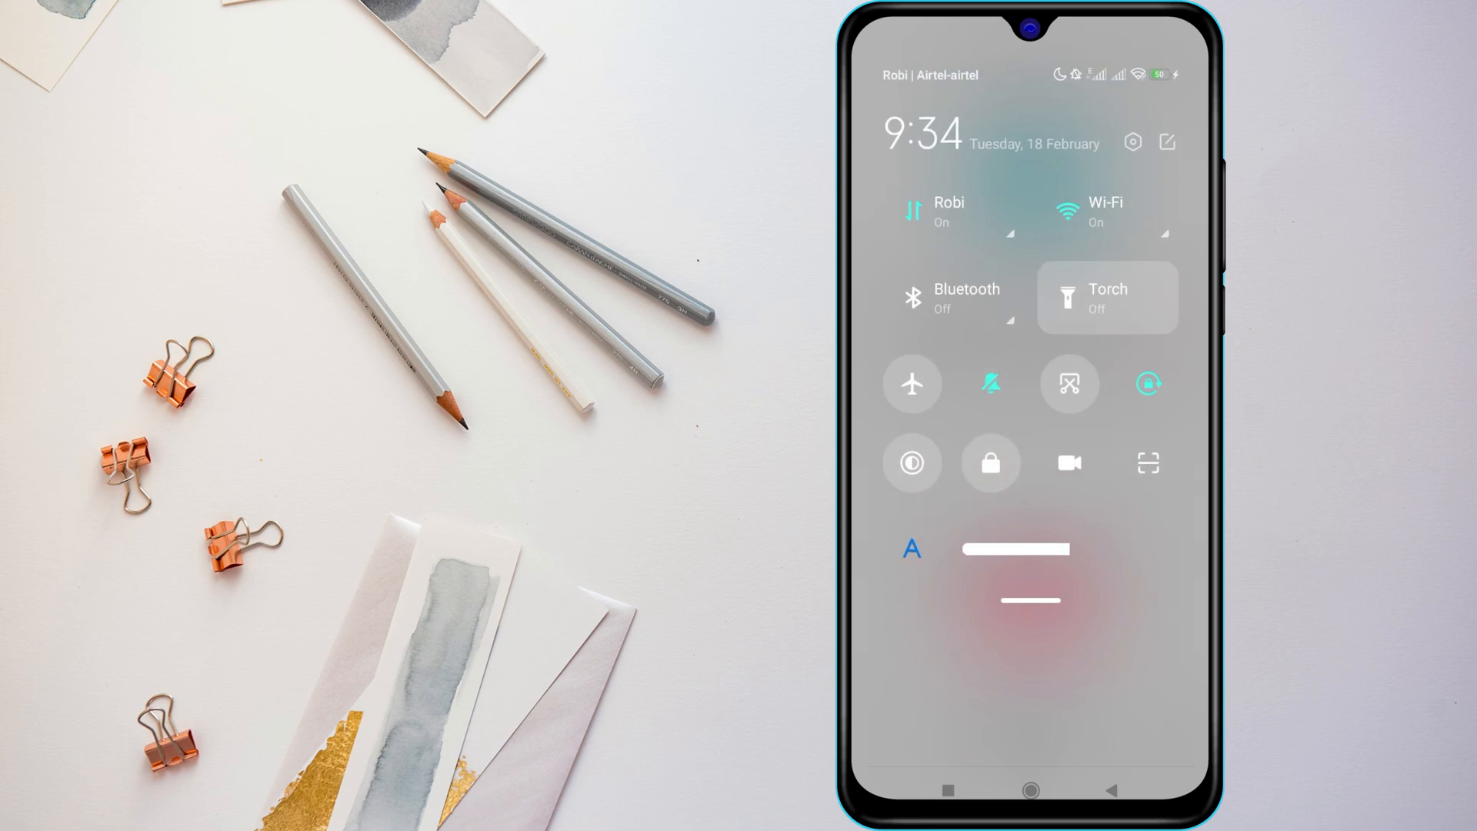
# Clear TikTok's 36.0MB cache via Settings and privacy > Free up space, then return to Profile.
pyautogui.click(949, 210)
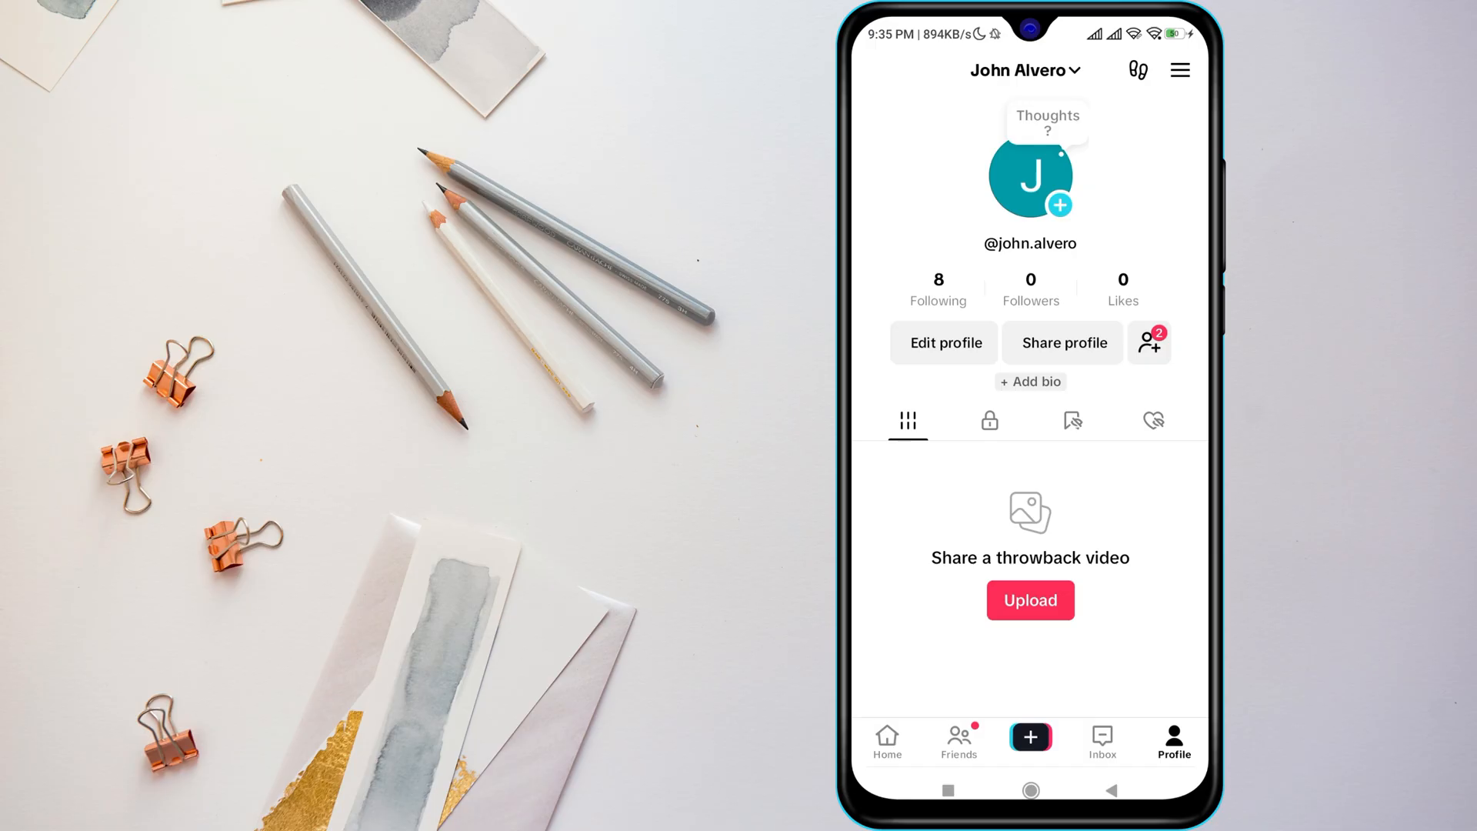
pyautogui.click(1179, 69)
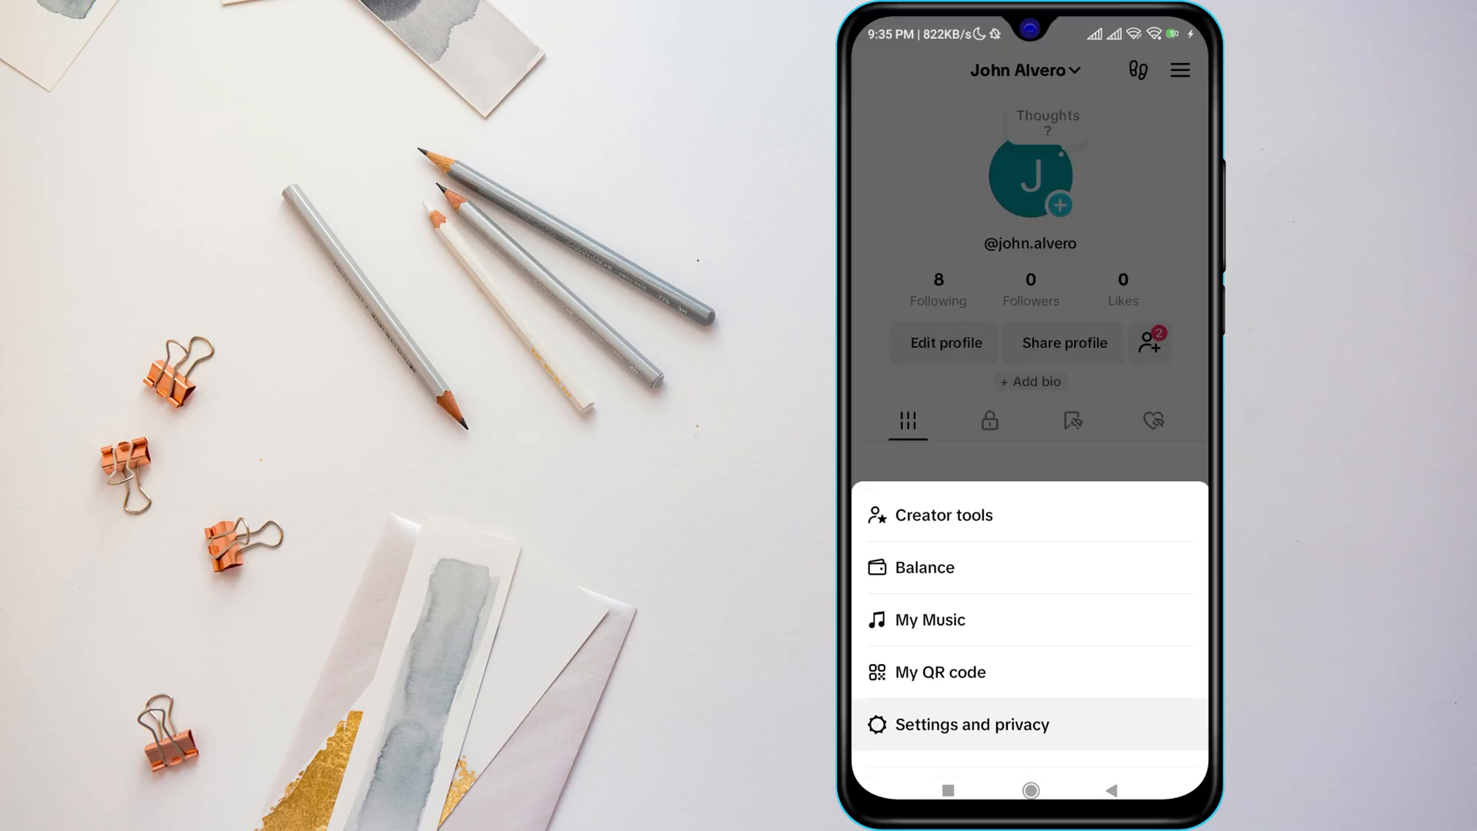
pyautogui.click(972, 723)
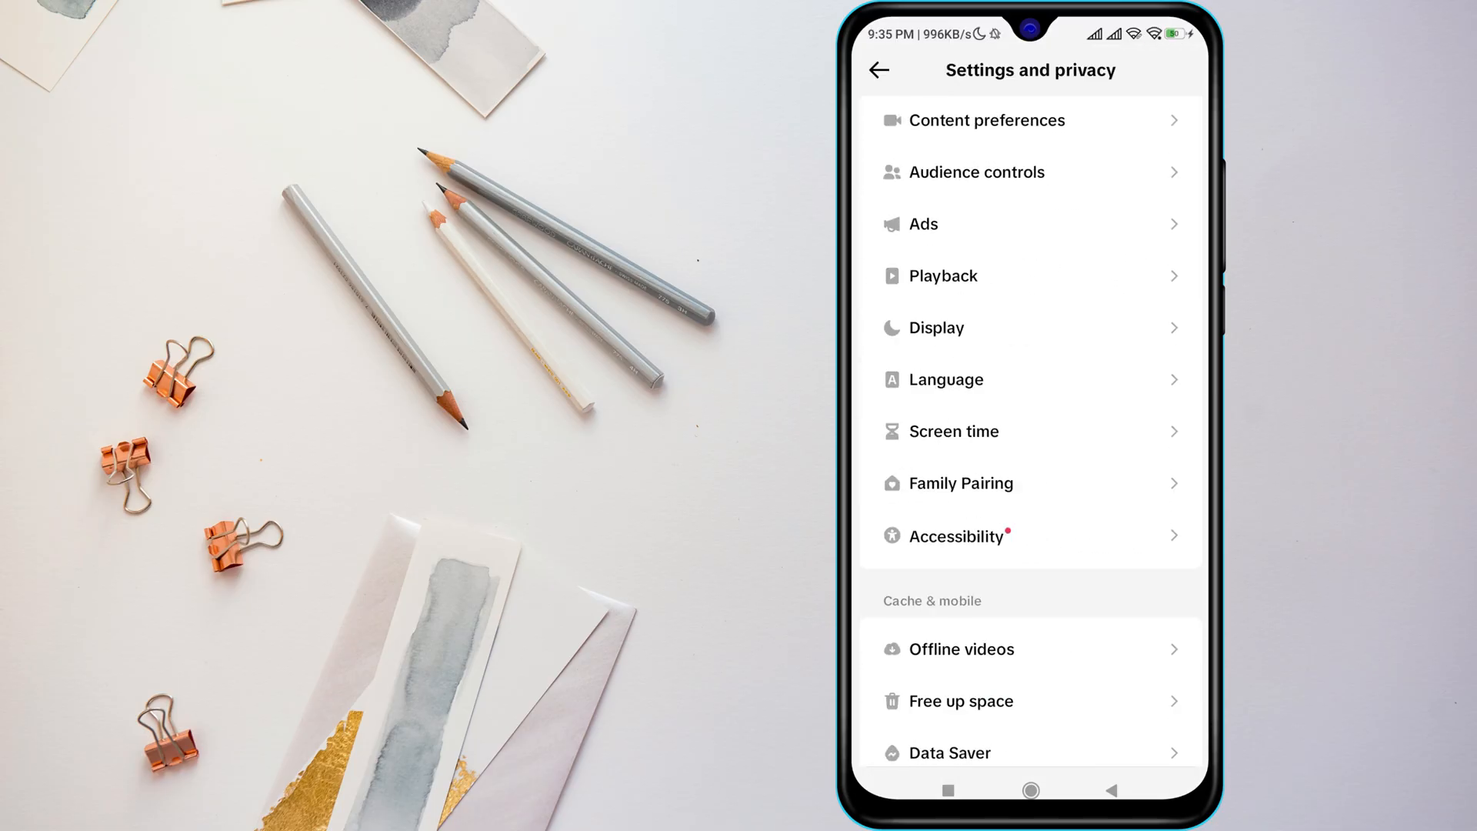
pyautogui.click(961, 701)
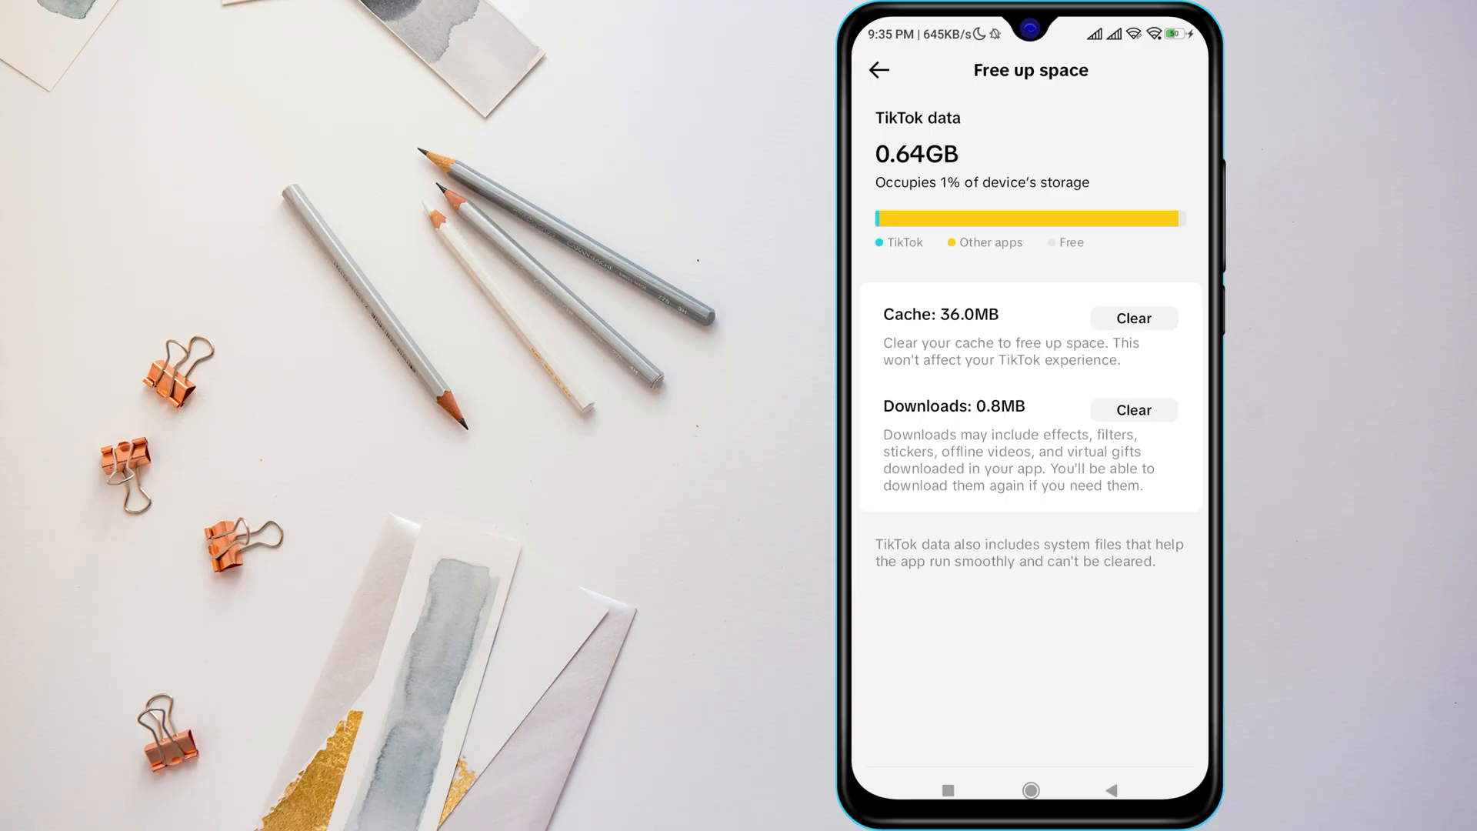
pyautogui.click(878, 69)
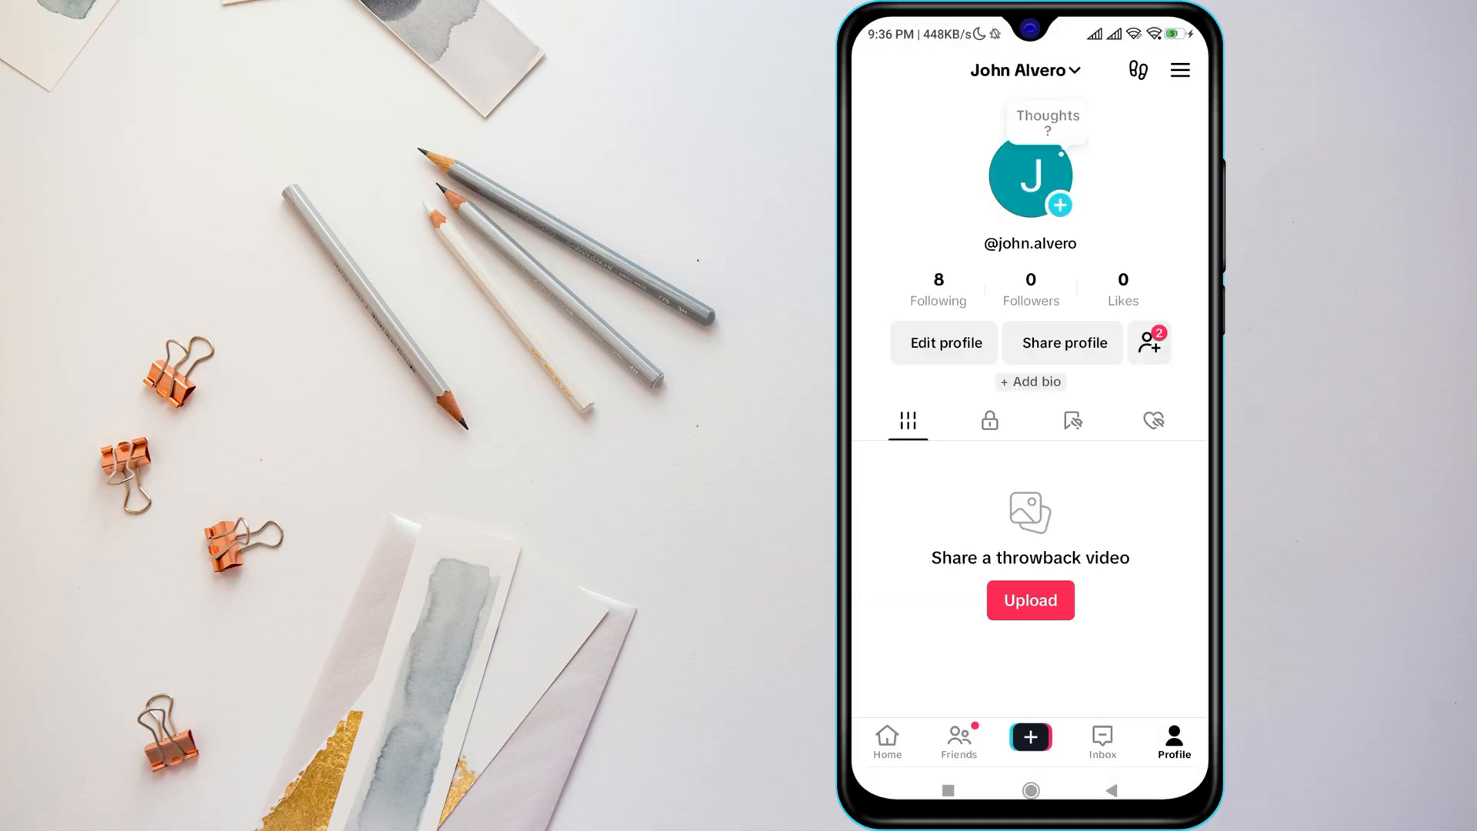
# Reach Account information via Settings and privacy > Account, showing phone, email and region.
pyautogui.click(1180, 69)
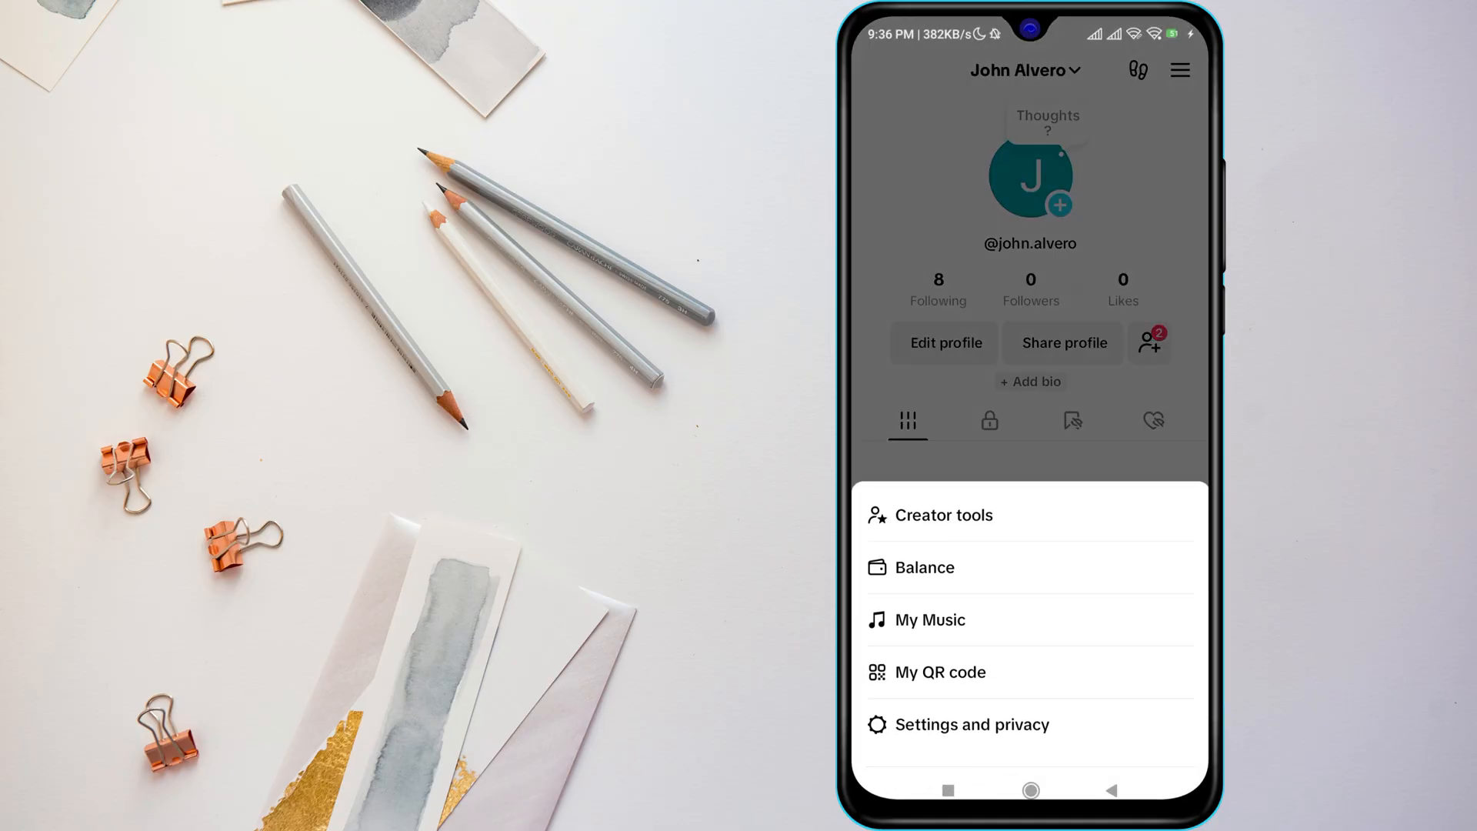
pyautogui.click(973, 724)
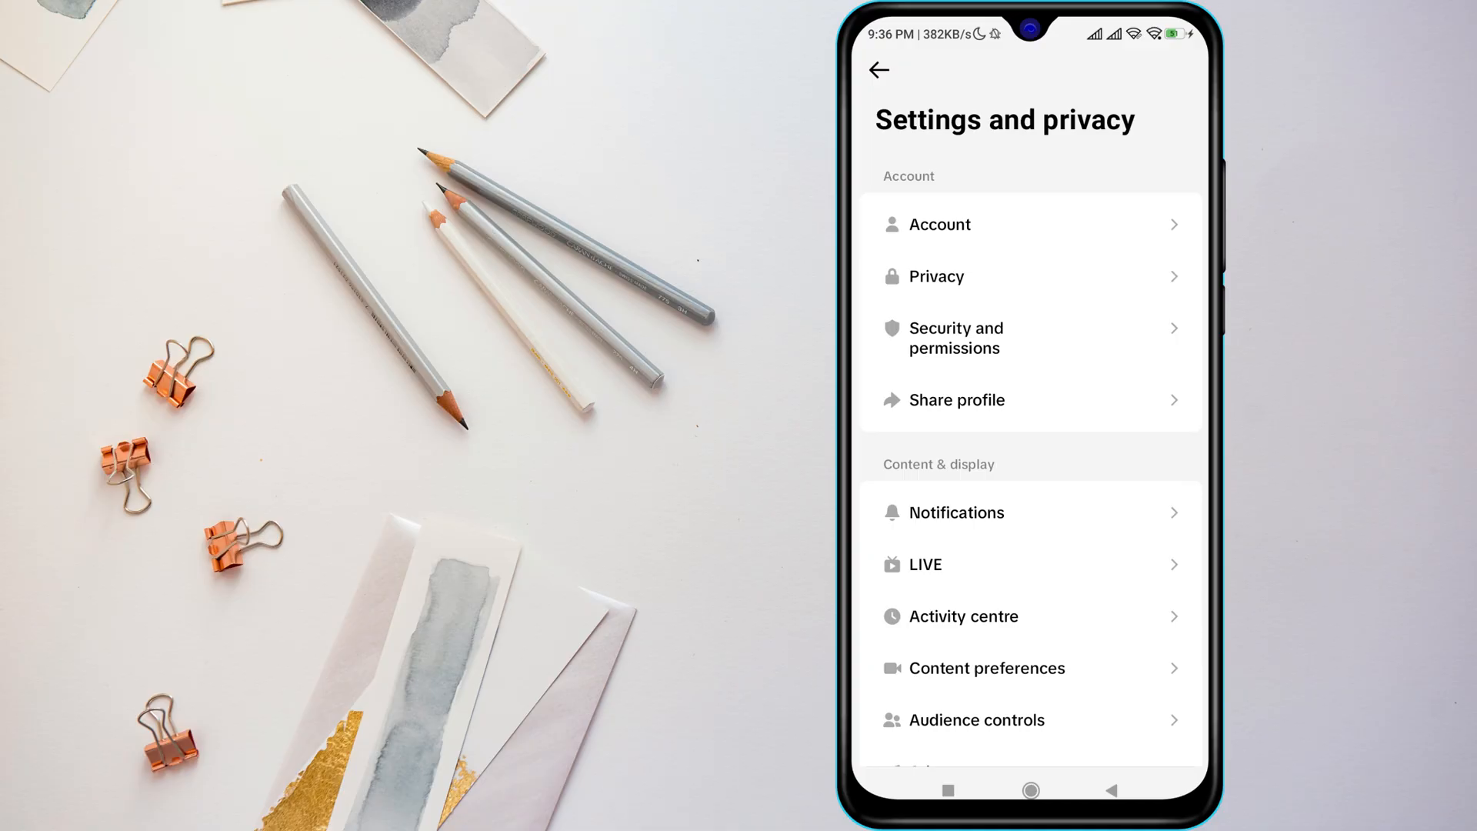
pyautogui.scroll(-3)
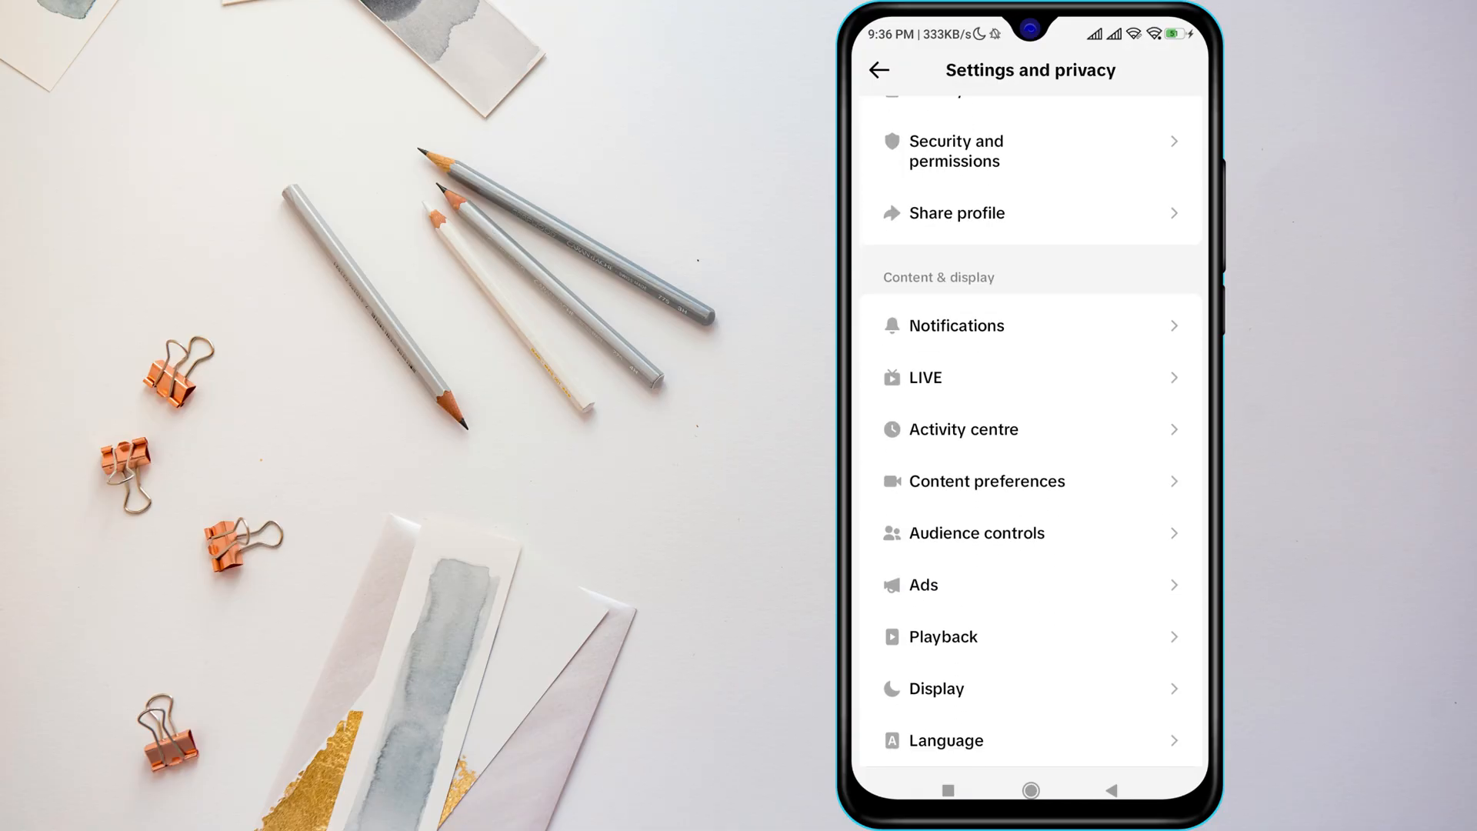
pyautogui.scroll(-3)
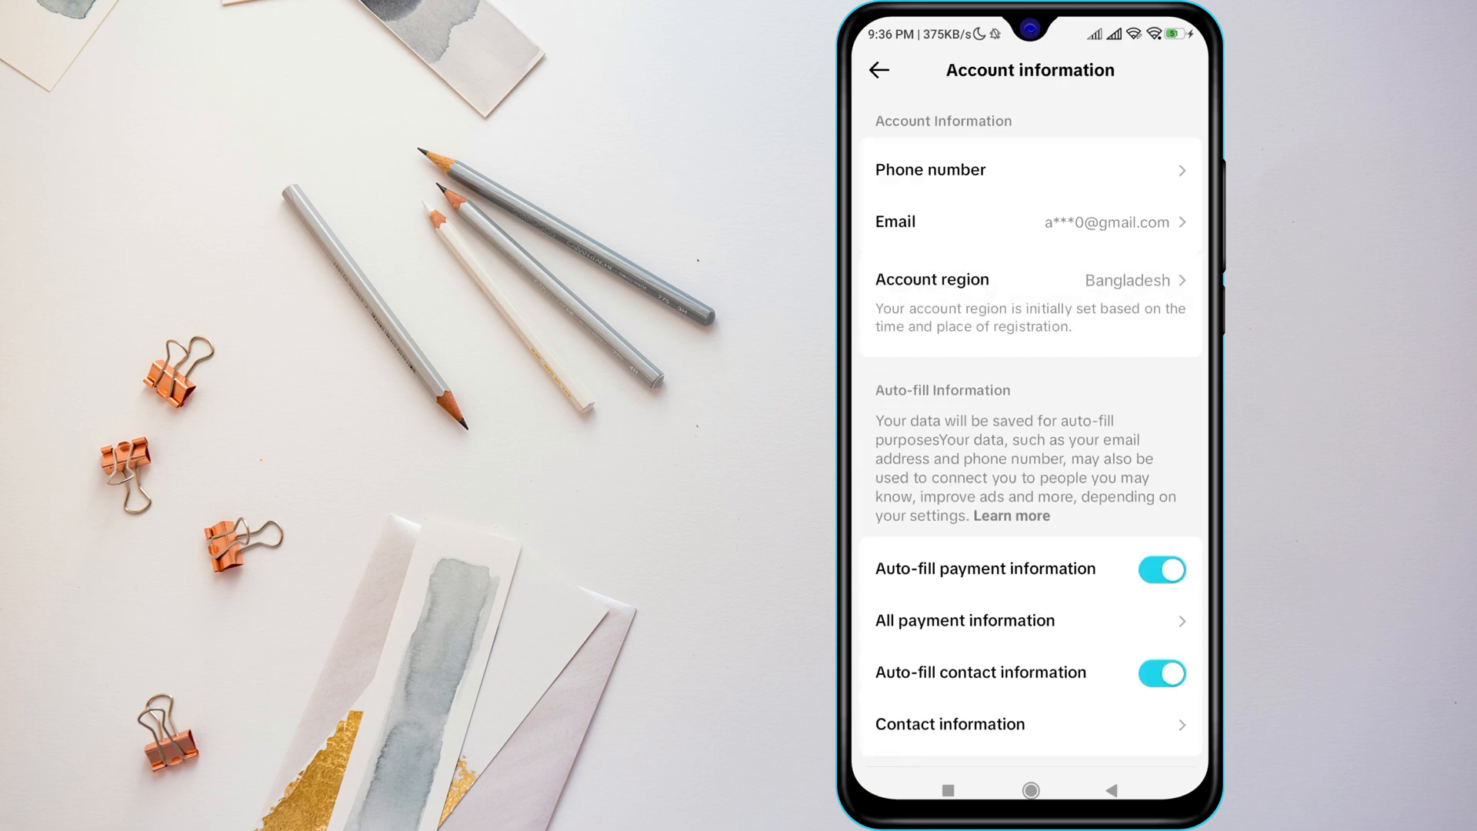
# Go back to Settings and privacy and scroll to Support & about and Log out.
pyautogui.click(878, 70)
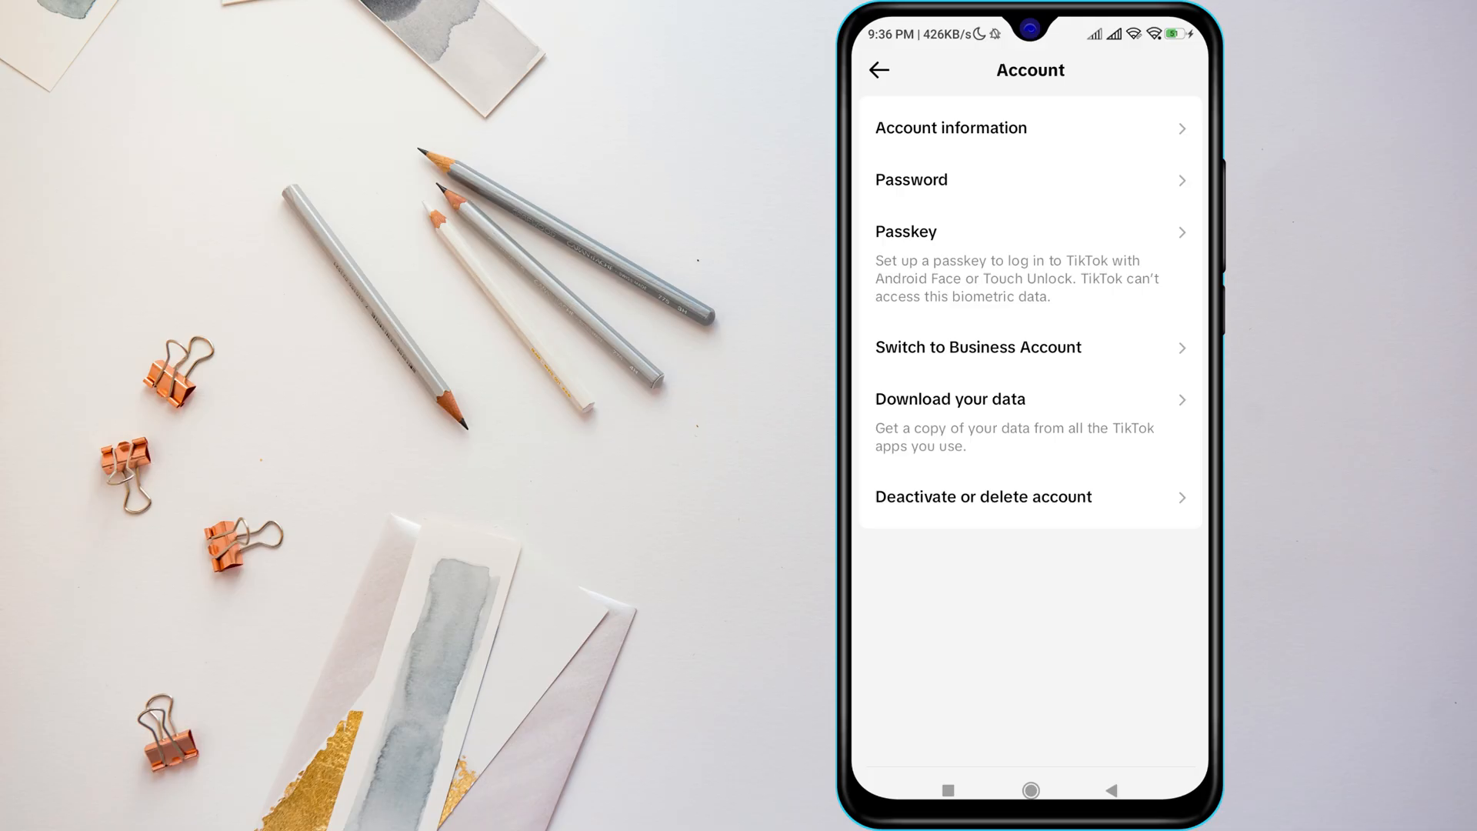
pyautogui.click(877, 69)
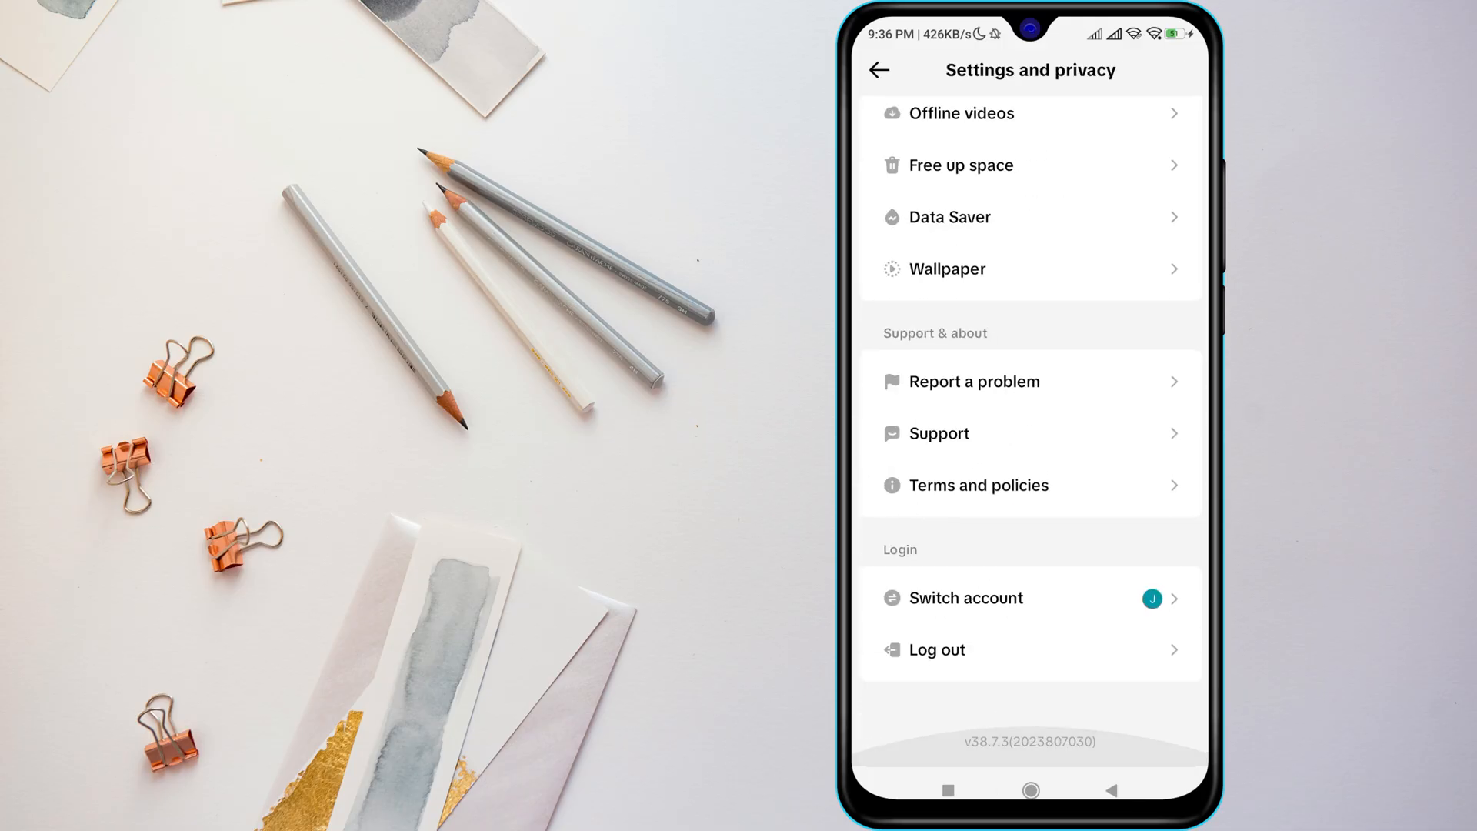
pyautogui.scroll(-3)
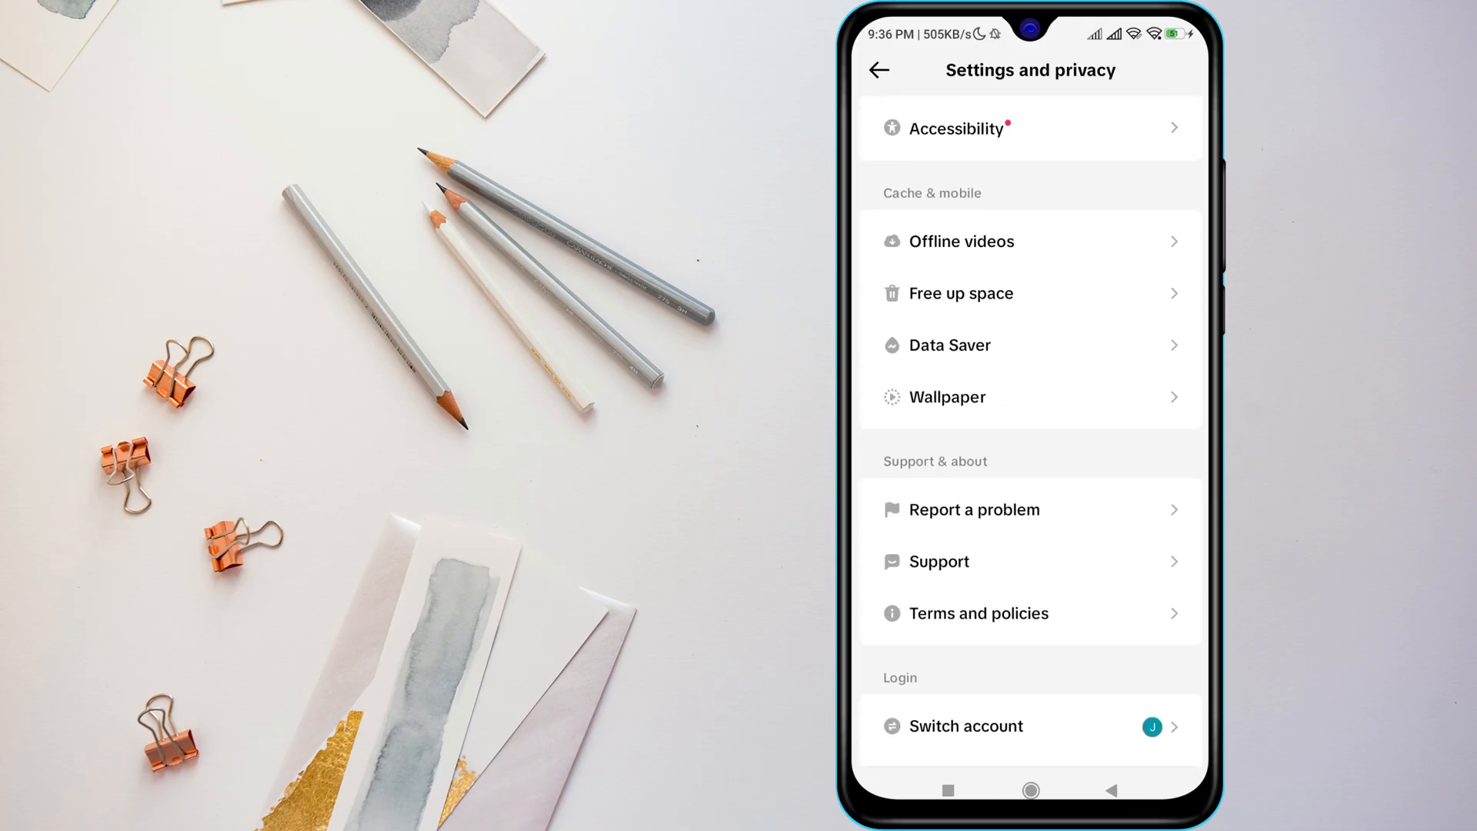